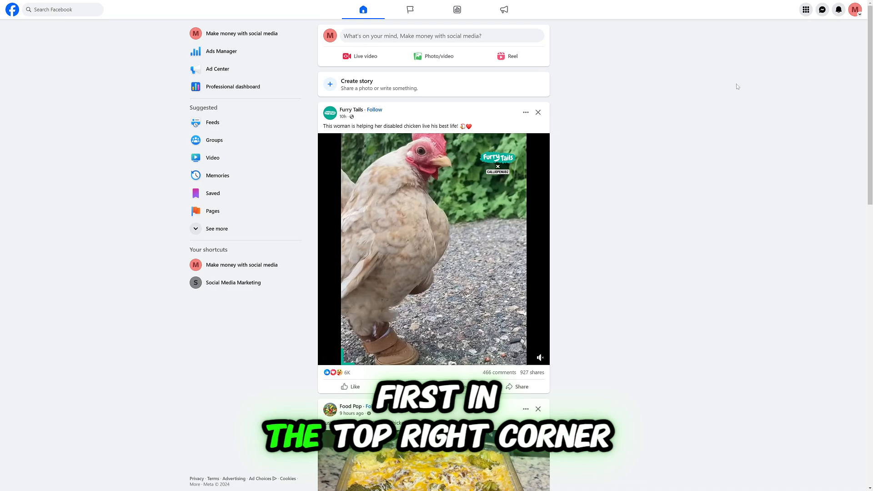
pyautogui.moveTo(855, 9)
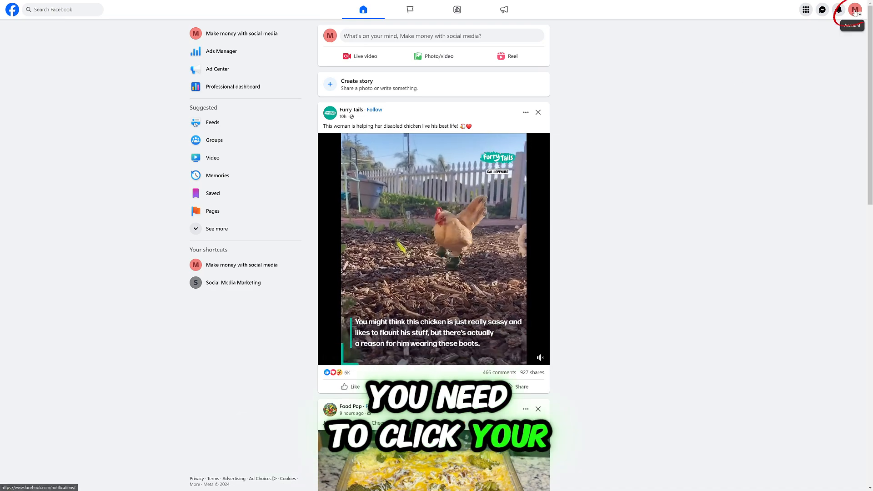
# - Switch from the personal profile into the 'Make money with social media' Page
pyautogui.click(855, 10)
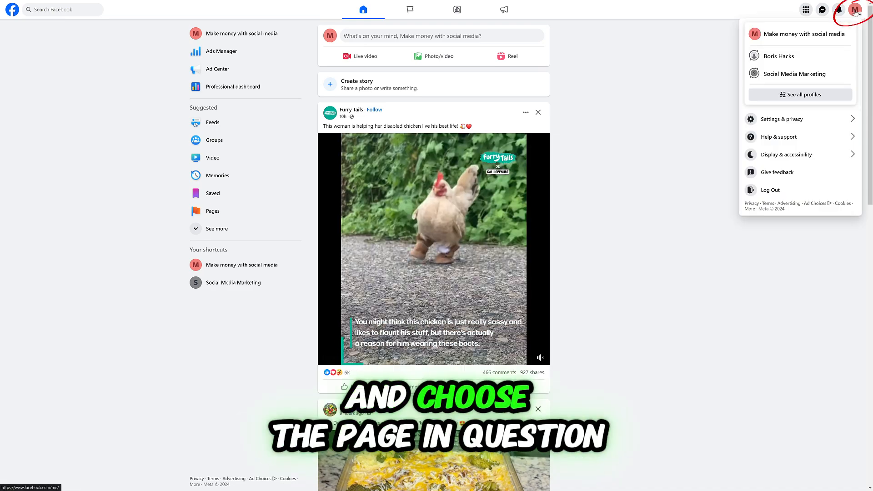
pyautogui.click(806, 33)
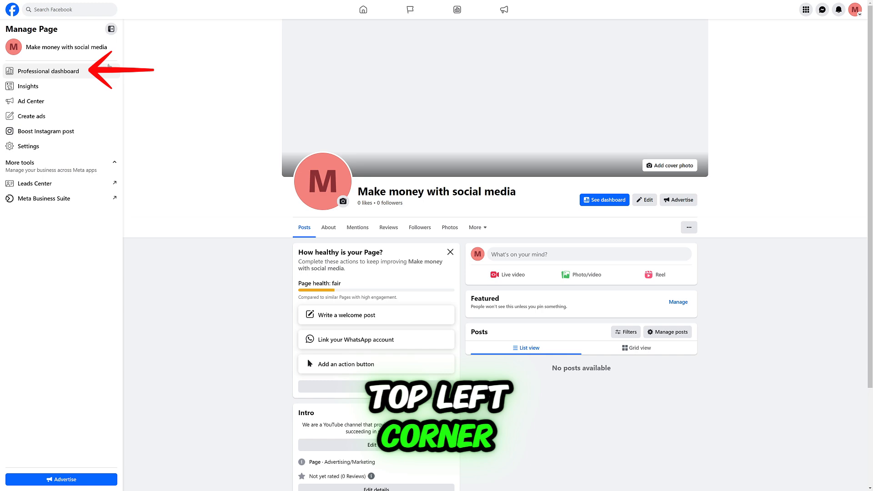
# - From the Professional dashboard's Page access settings, begin adding a new person with task access
pyautogui.click(48, 71)
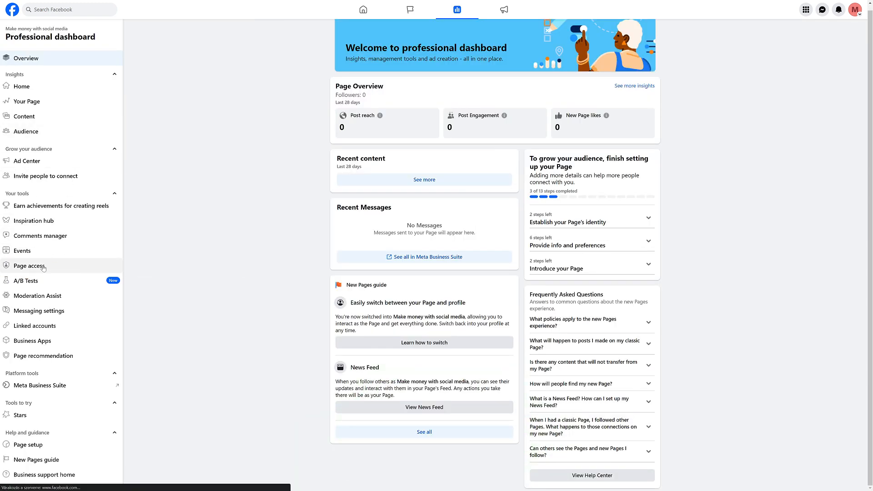
pyautogui.click(29, 266)
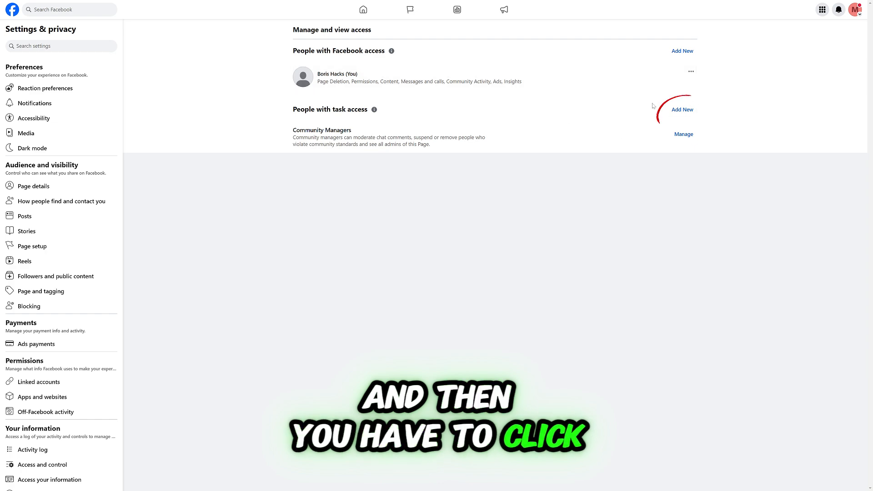
pyautogui.click(683, 110)
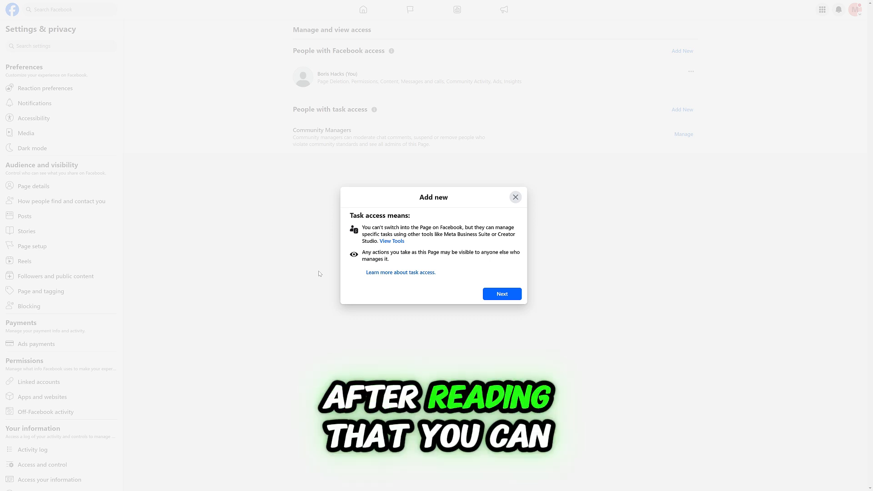
# - Continue past the explanation and search for 'Boris' as the person to receive task access
pyautogui.click(501, 294)
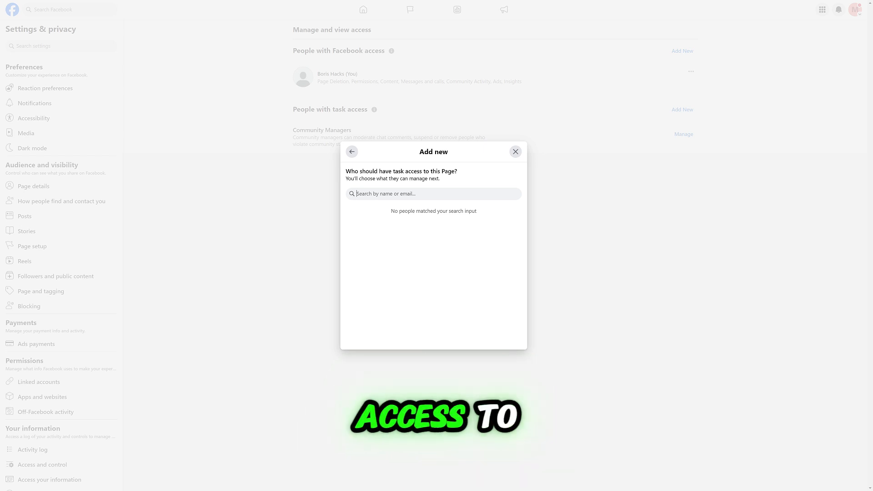
pyautogui.write('Boris')
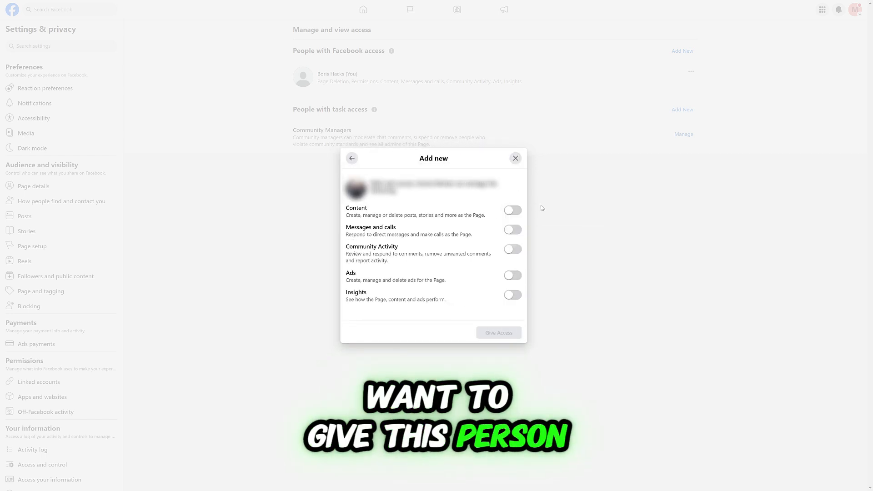
# - Enable Content task access for Boris and give access, reaching the password confirmation
pyautogui.click(512, 211)
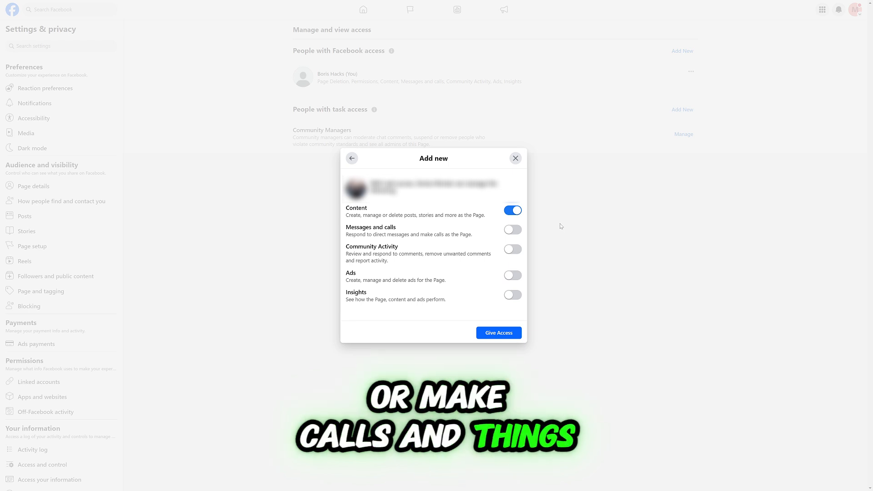
pyautogui.moveTo(499, 333)
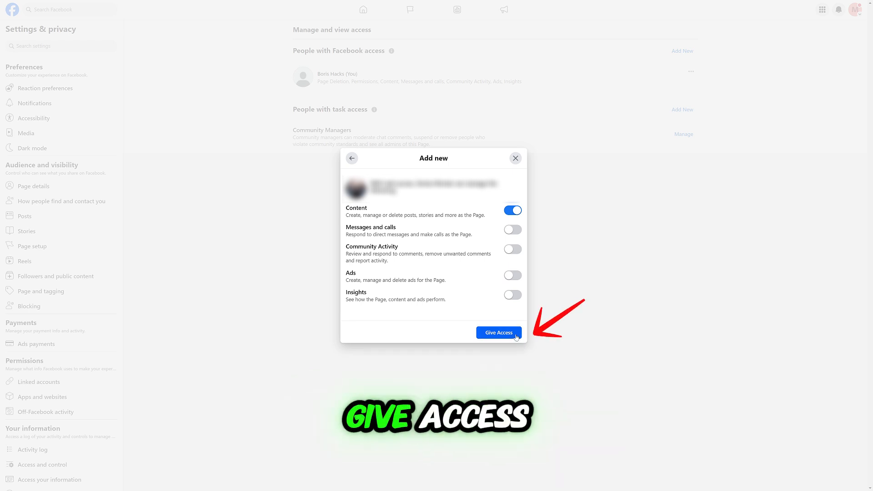
pyautogui.click(498, 333)
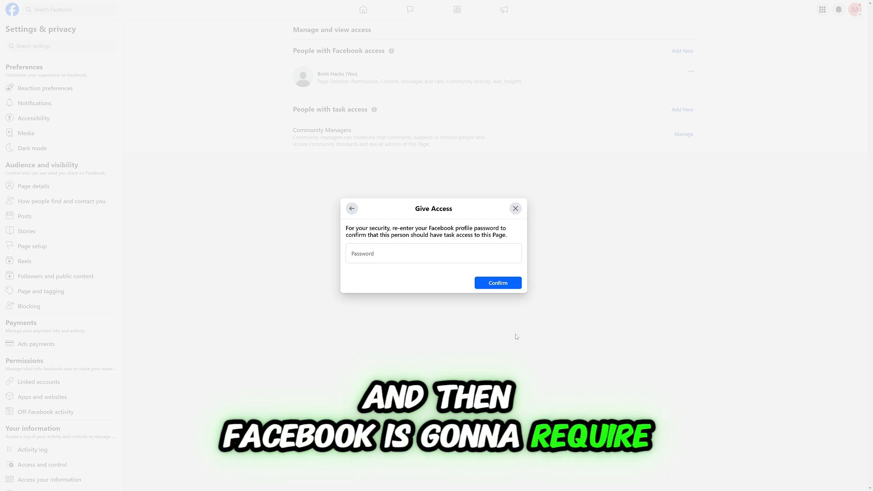